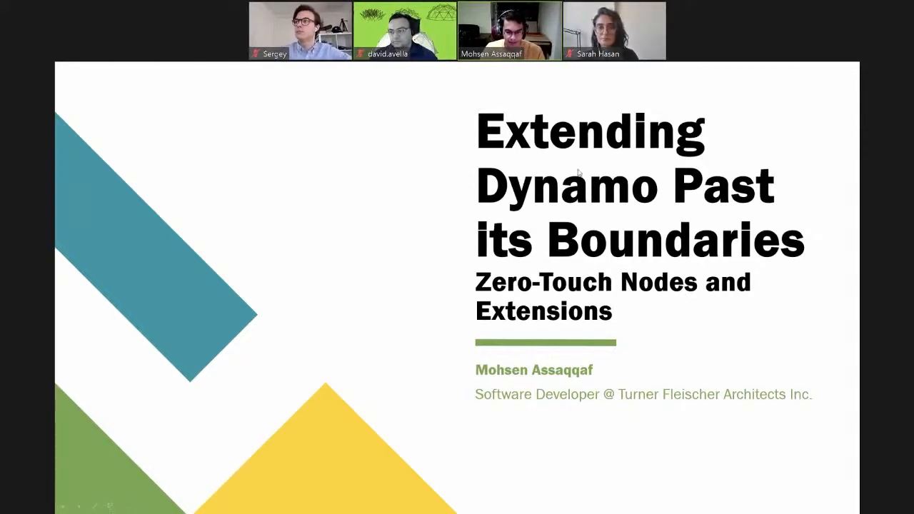
- Advance from the Dynamo zero-touch nodes title slide to the five-topic Agenda slide
{"action": "key", "text": "Right"}
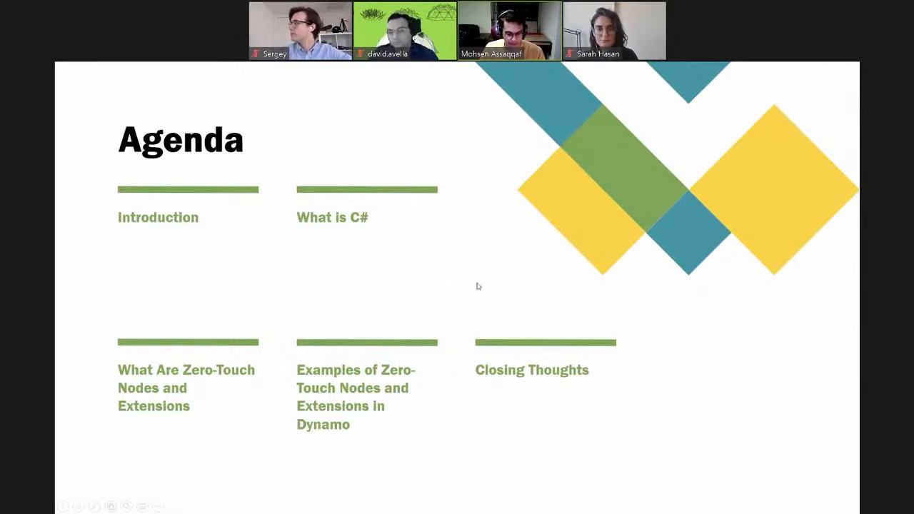
{"action": "mouse_move", "coordinate": [468, 287]}
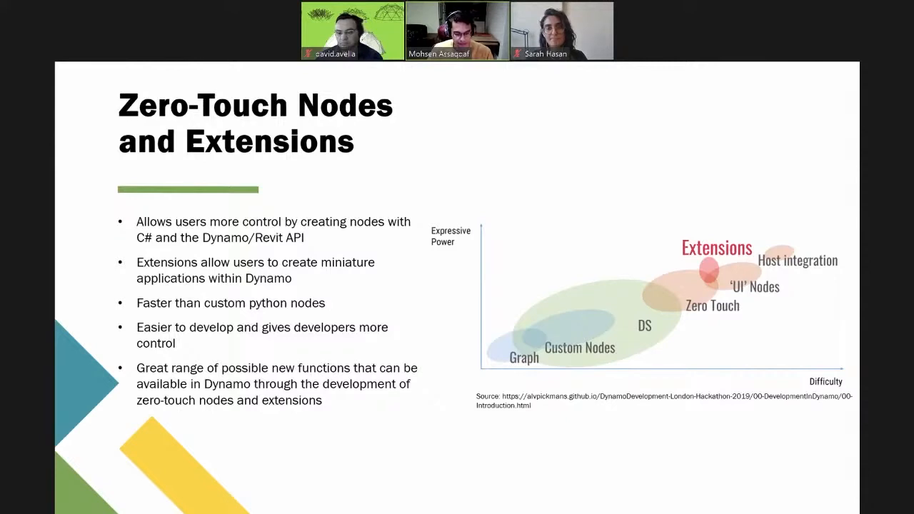
- Exit the slideshow, leaving slide 8 'Walkthrough of a Few Examples' in the editor
{"action": "key", "text": "Right"}
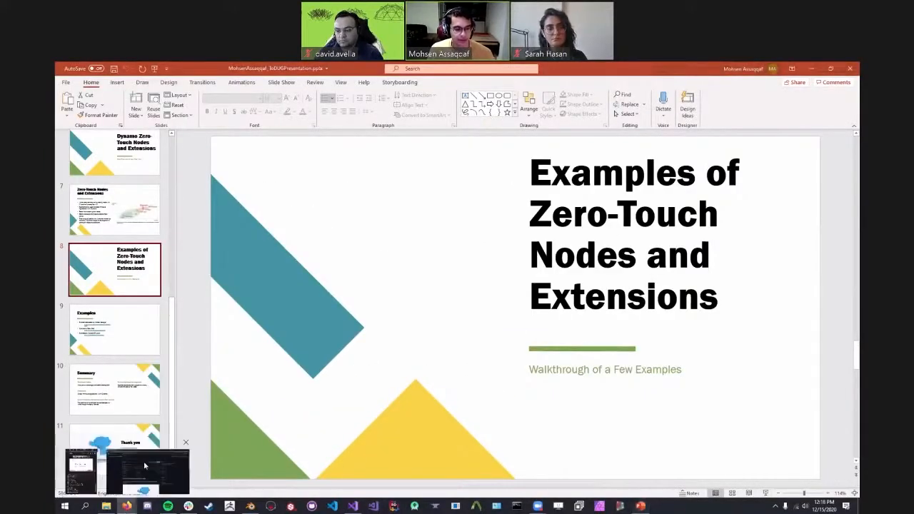
- Switch to Firefox and scroll the DynamoModelLoader README down to its installation steps
{"action": "left_click", "coordinate": [147, 467]}
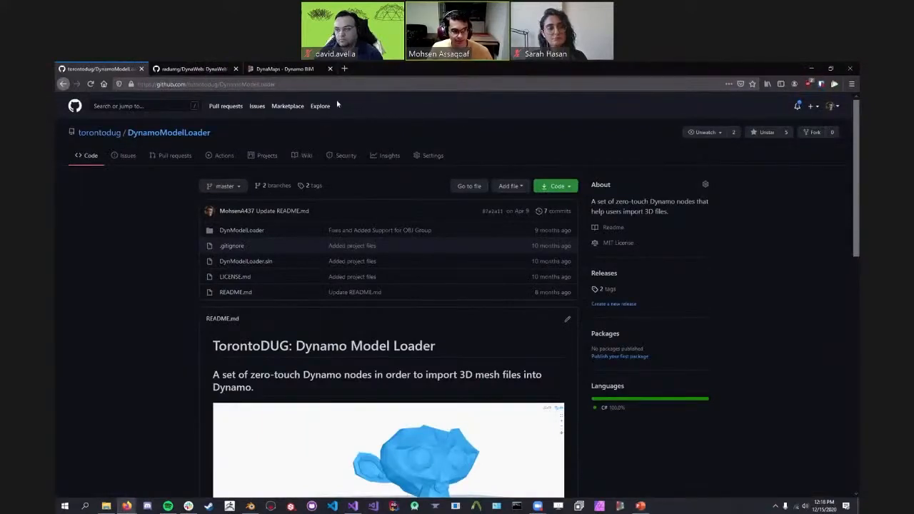
{"action": "scroll", "scroll_direction": "down", "scroll_amount": 3}
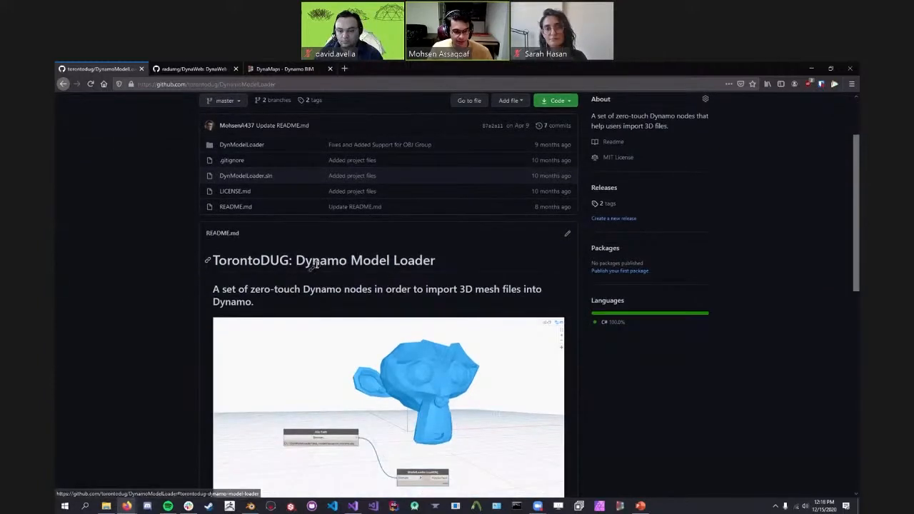
{"action": "scroll", "scroll_direction": "down", "scroll_amount": 3}
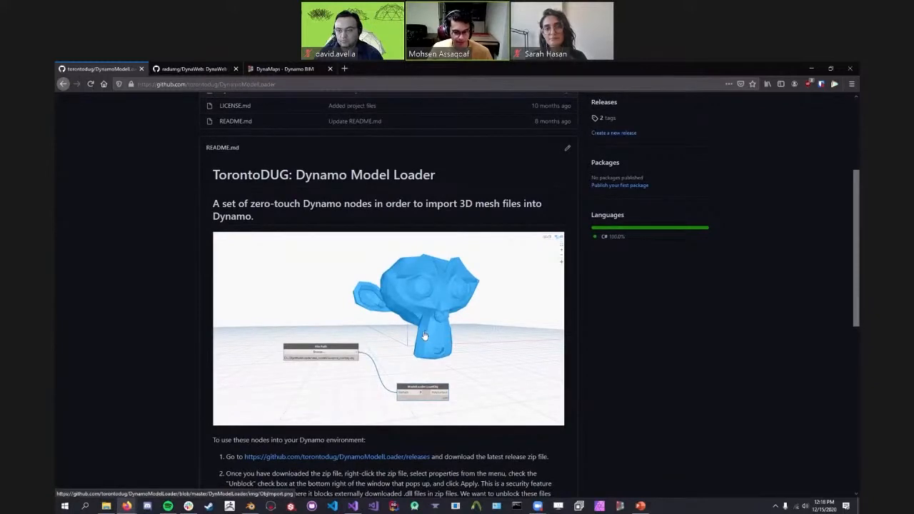
{"action": "mouse_move", "coordinate": [119, 357]}
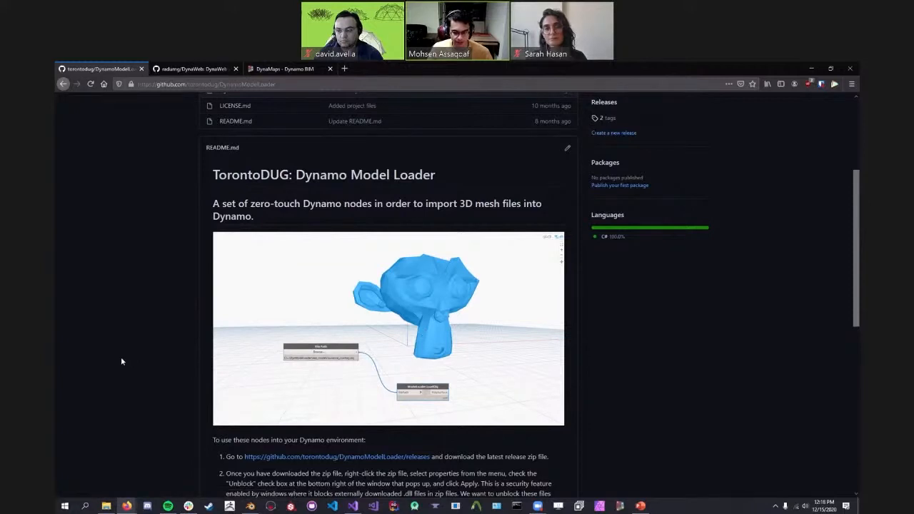
{"action": "mouse_move", "coordinate": [130, 364]}
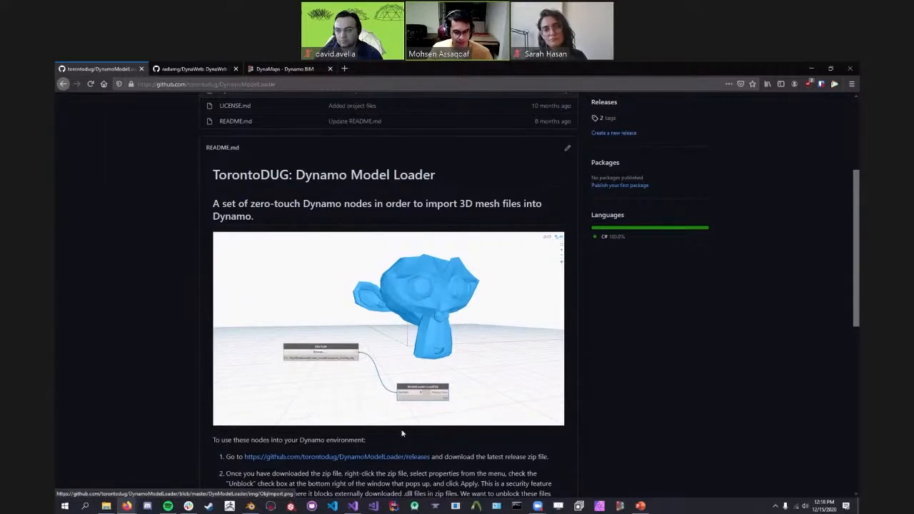
{"action": "mouse_move", "coordinate": [385, 367]}
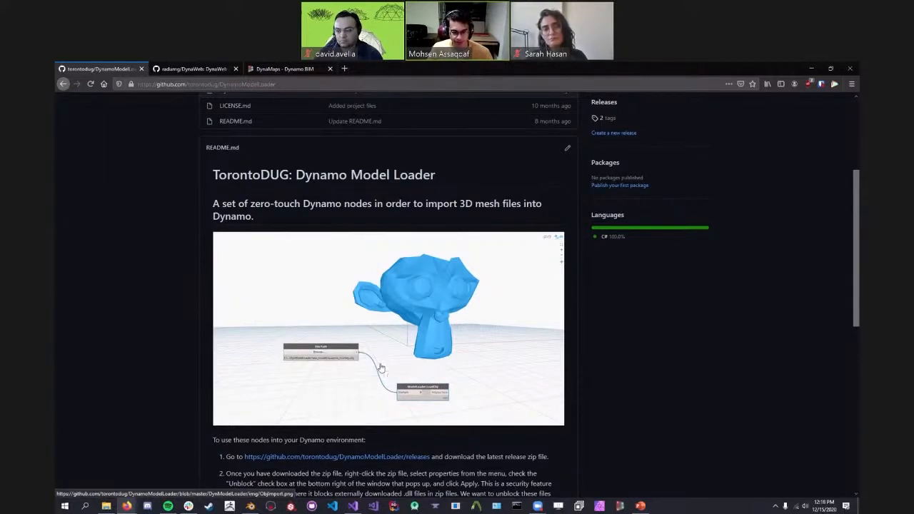
{"action": "scroll", "scroll_direction": "down", "scroll_amount": 3}
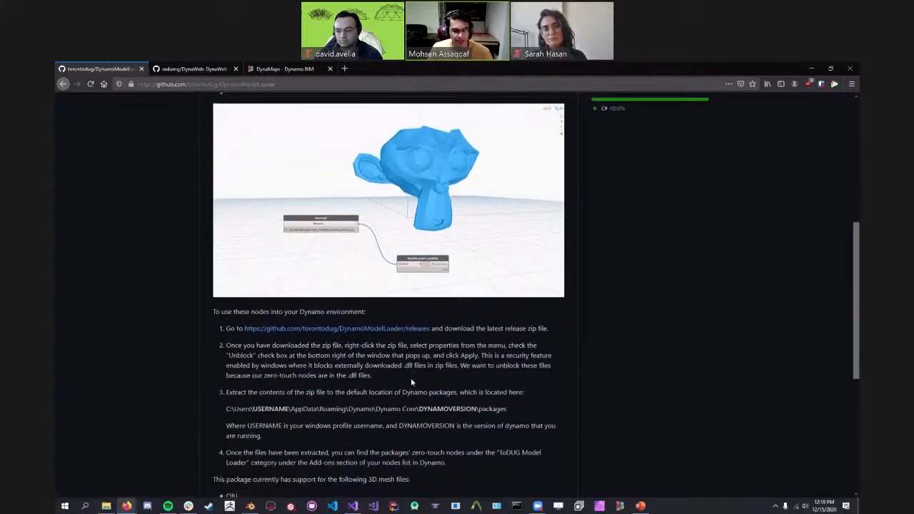
{"action": "mouse_move", "coordinate": [447, 324]}
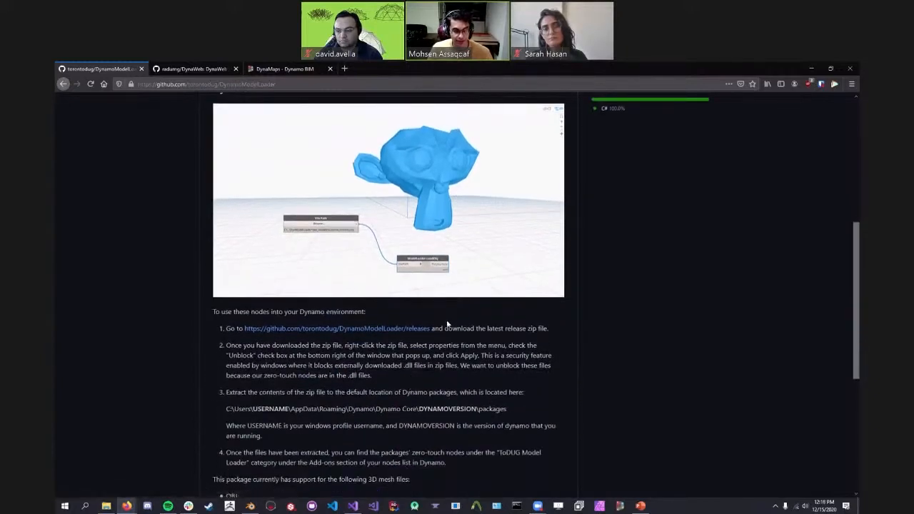
- Search 'mesh toolkit', open the Mesh Toolkit GitHub page, and scroll to Export Meshes
{"action": "left_click", "coordinate": [360, 68]}
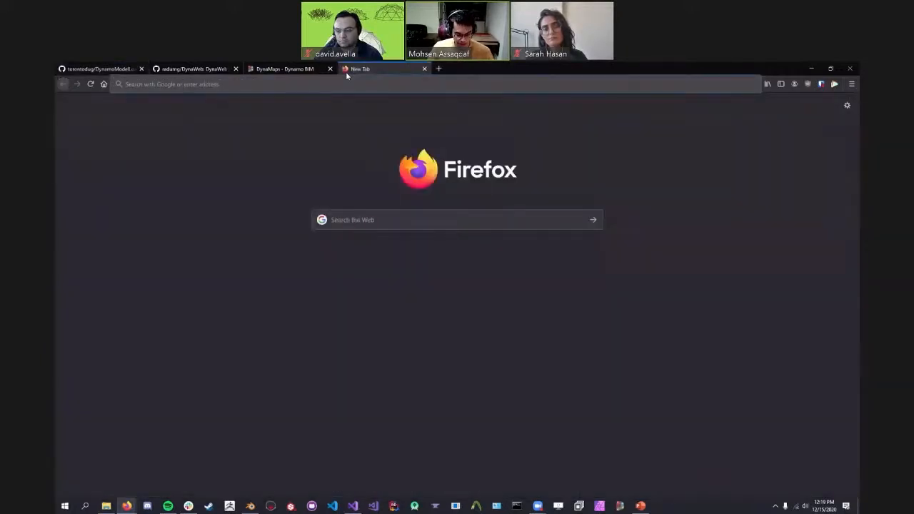
{"action": "type", "text": "mesh toolkit dynamo"}
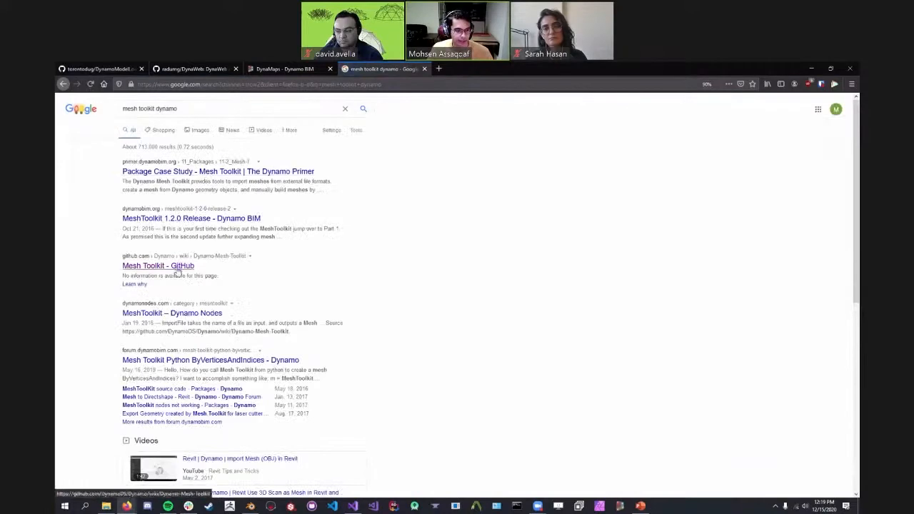
{"action": "left_click", "coordinate": [157, 266]}
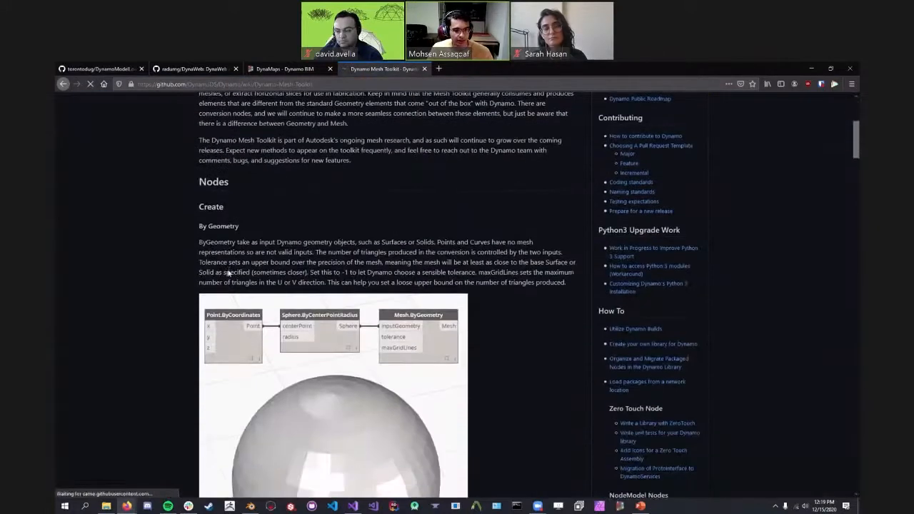
{"action": "scroll", "scroll_direction": "down", "scroll_amount": 3}
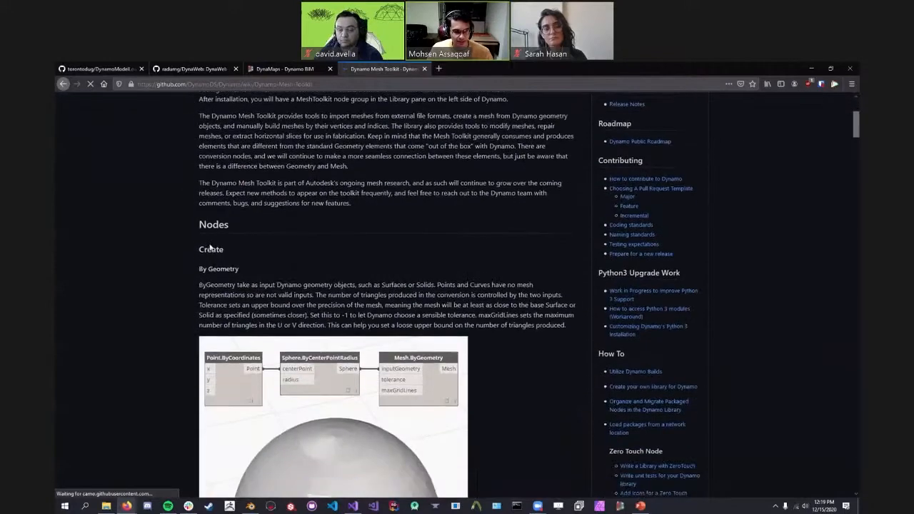
{"action": "scroll", "scroll_direction": "down", "scroll_amount": 3}
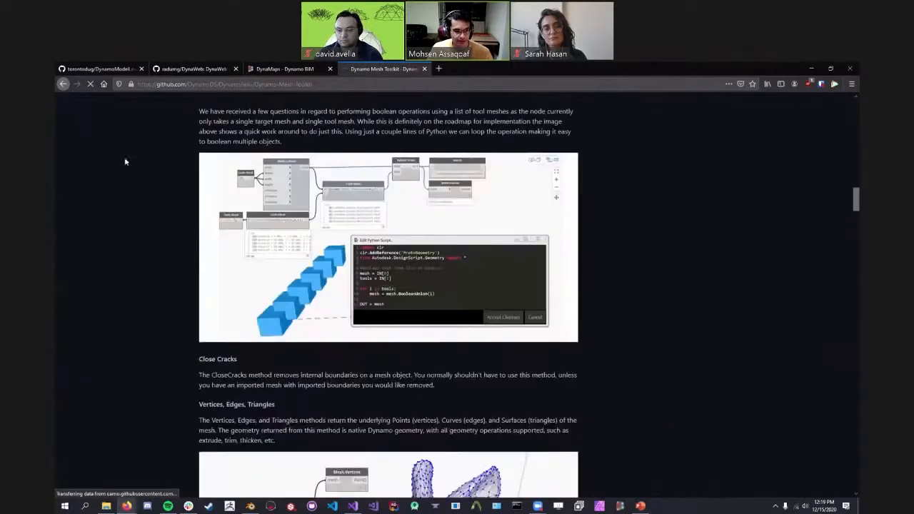
{"action": "scroll", "scroll_direction": "down", "scroll_amount": 3}
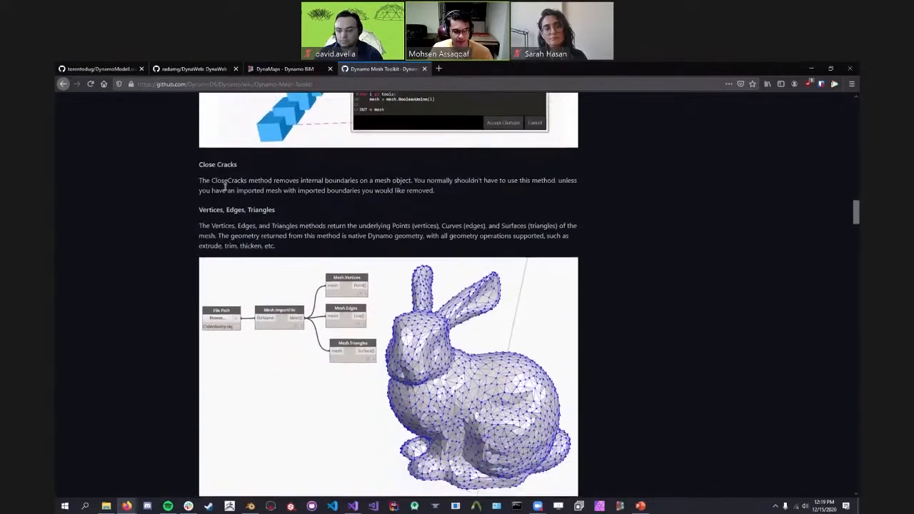
{"action": "scroll", "scroll_direction": "down", "scroll_amount": 3}
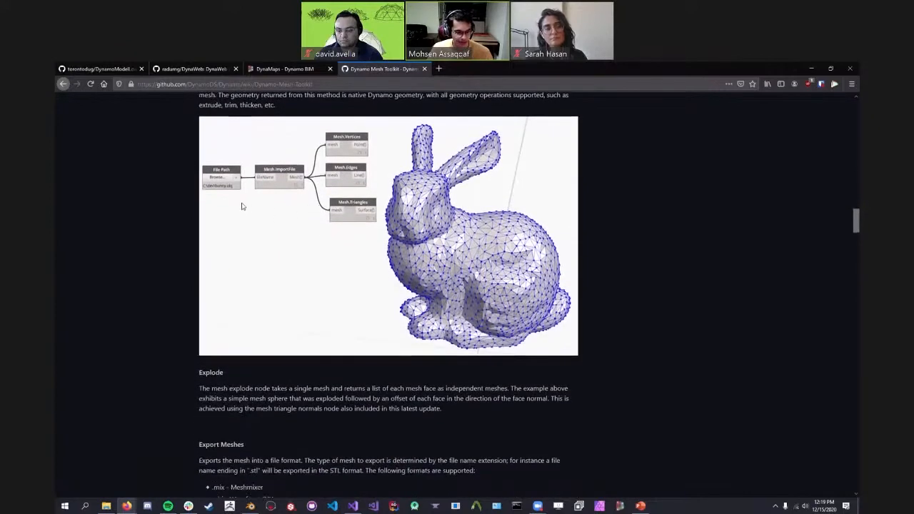
{"action": "scroll", "scroll_direction": "down", "scroll_amount": 3}
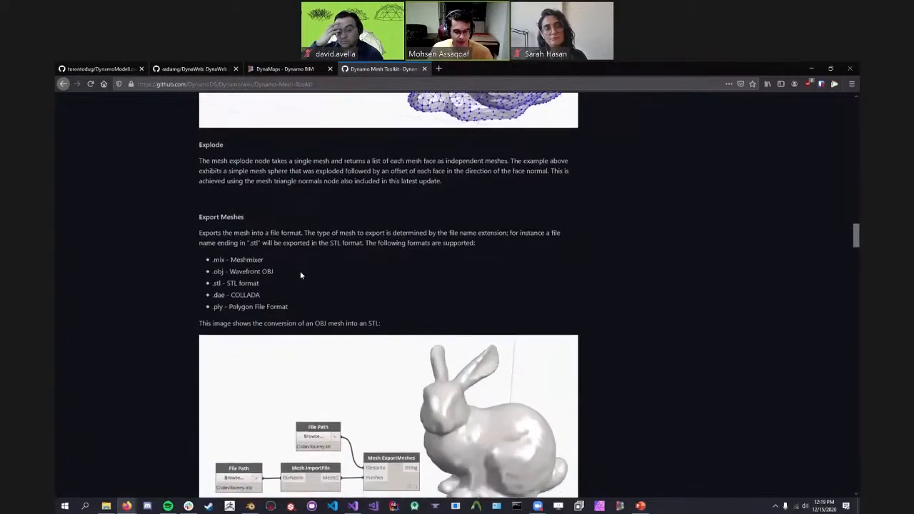
- Return to the torontodug/DynamoModelLoader tab showing its README title and preview image
{"action": "scroll", "scroll_direction": "down", "scroll_amount": 3}
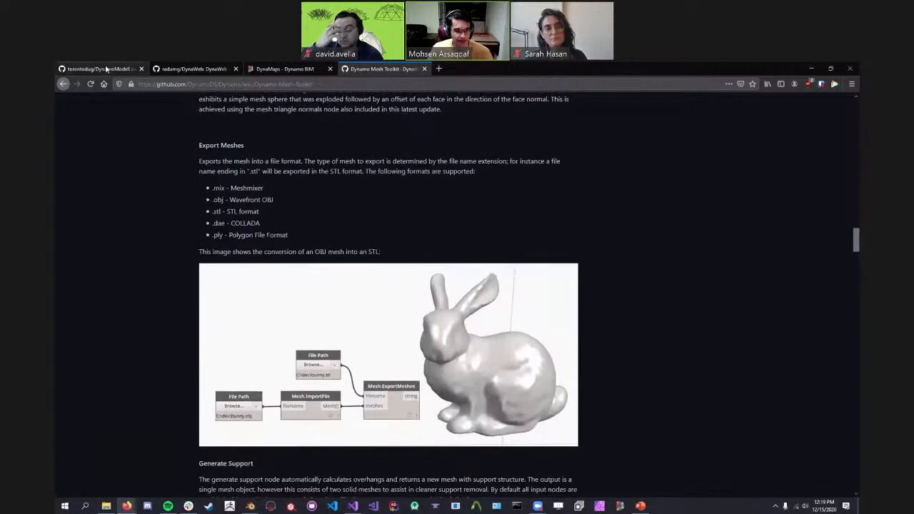
{"action": "left_click", "coordinate": [99, 68]}
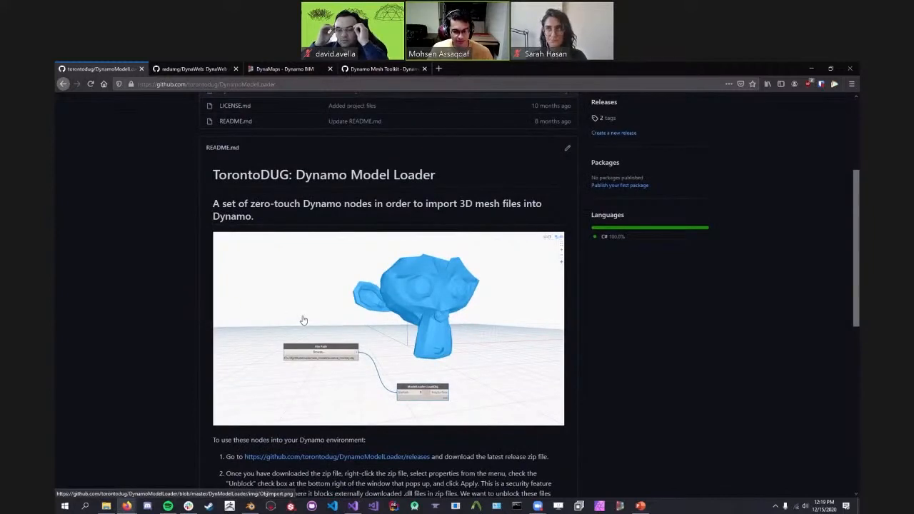
{"action": "mouse_move", "coordinate": [220, 282]}
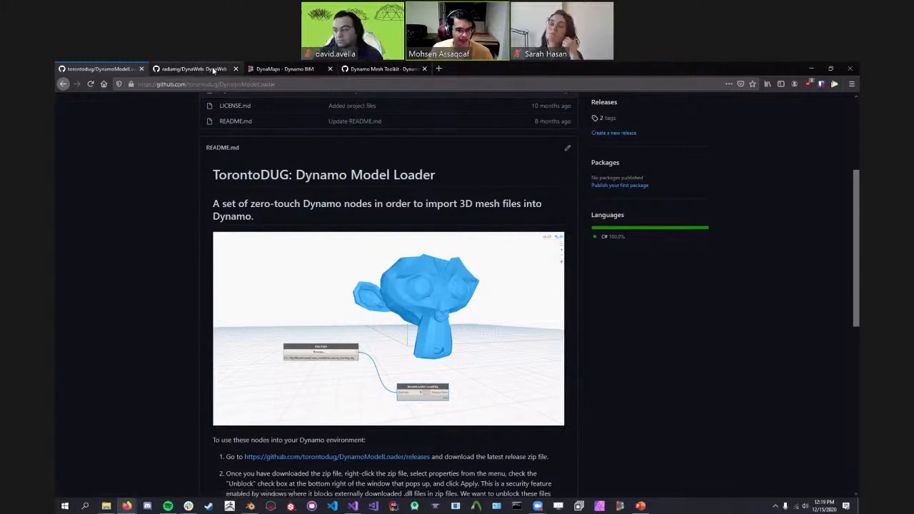
- Show the radumg/DynaWeb repository tab and scroll through its README description
{"action": "left_click", "coordinate": [193, 69]}
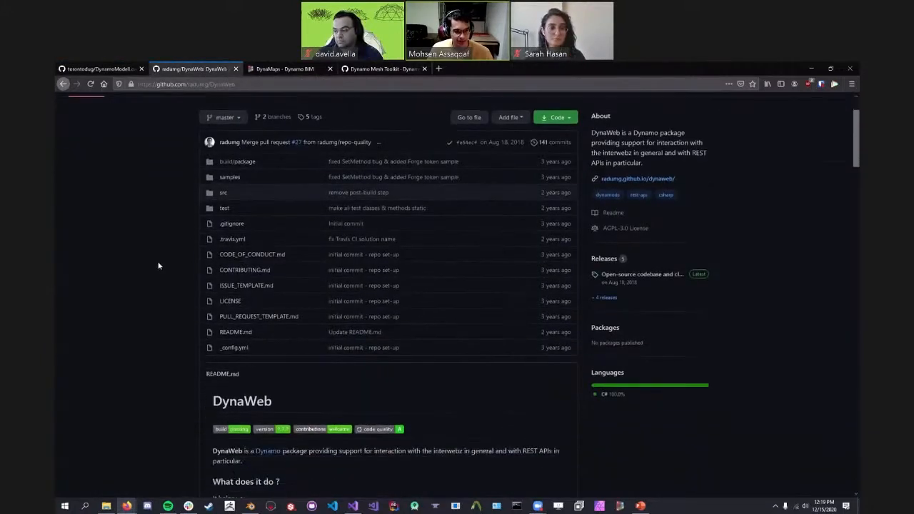
{"action": "scroll", "scroll_direction": "down", "scroll_amount": 3}
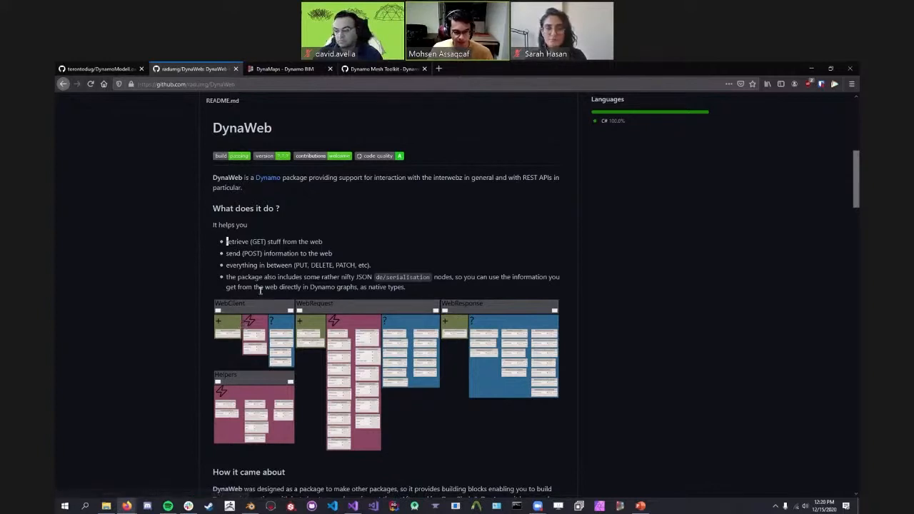
{"action": "scroll", "scroll_direction": "down", "scroll_amount": 3}
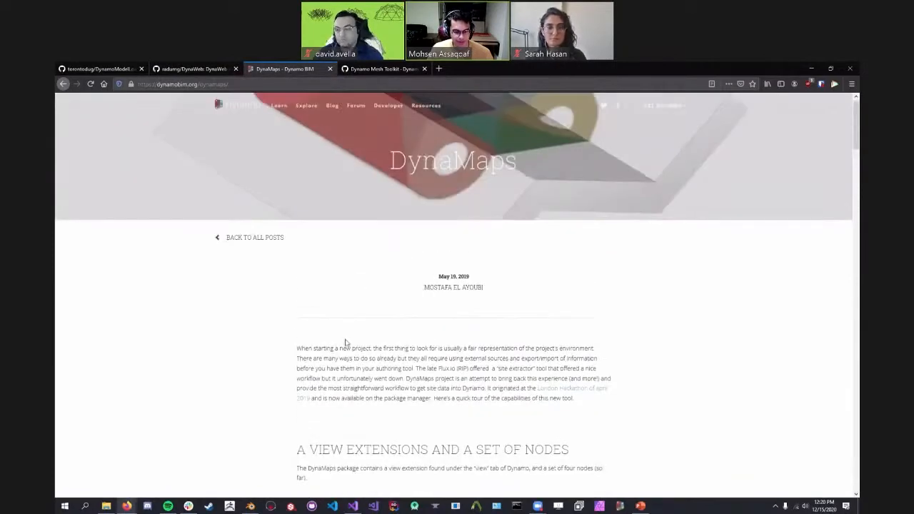
- Scroll the DynaMaps post past the map service section to the building footprint workflows
{"action": "scroll", "scroll_direction": "down", "scroll_amount": 3}
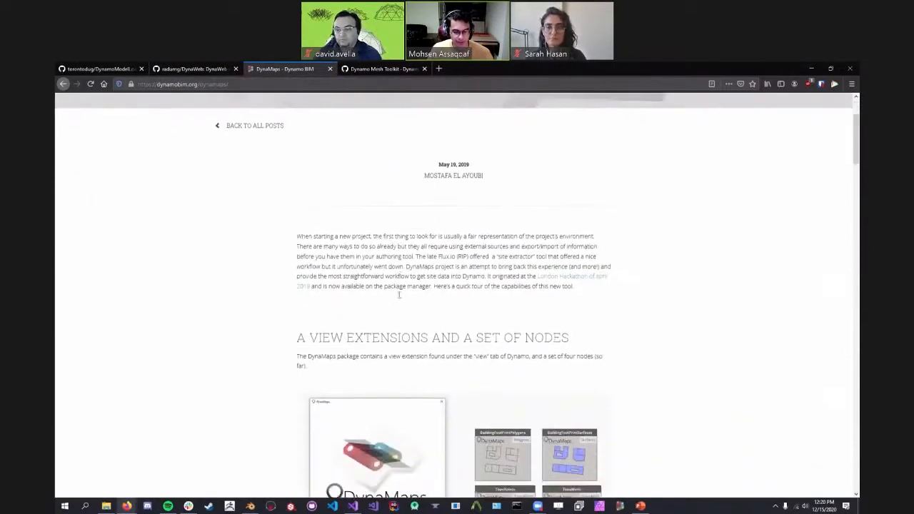
{"action": "scroll", "scroll_direction": "down", "scroll_amount": 3}
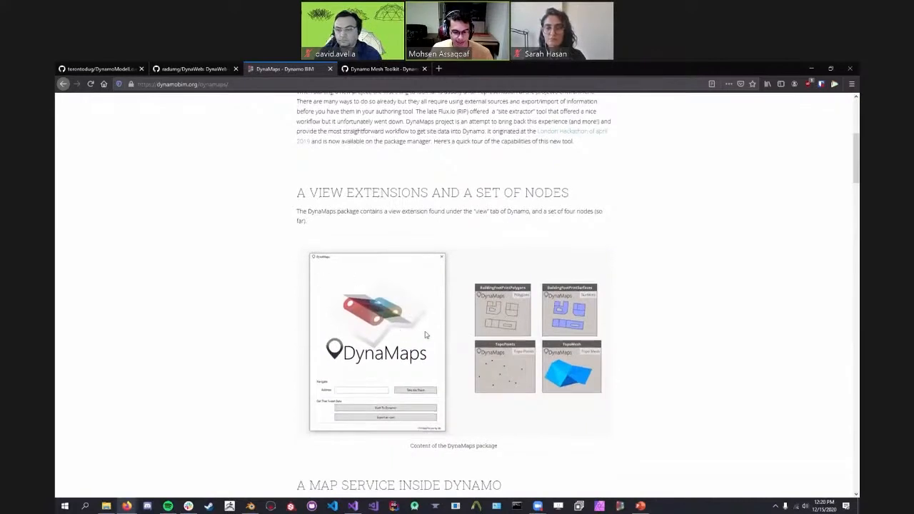
{"action": "scroll", "scroll_direction": "down", "scroll_amount": 3}
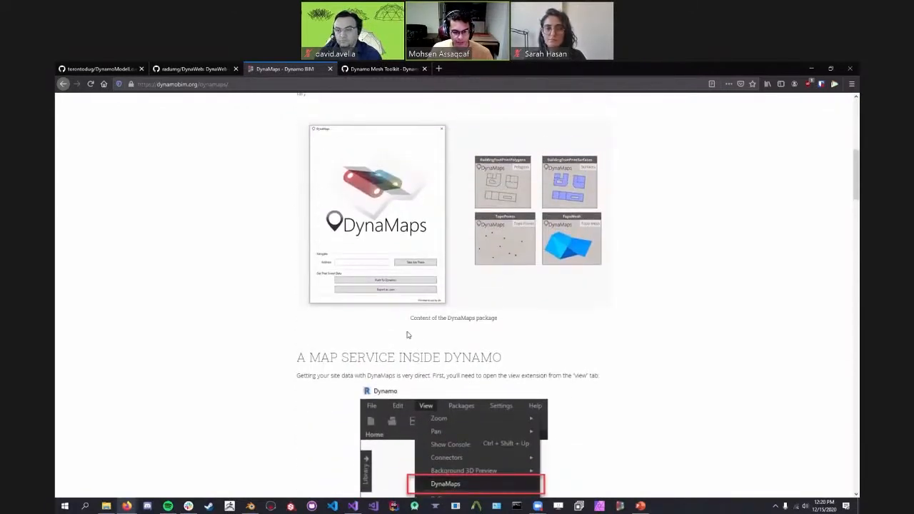
{"action": "scroll", "scroll_direction": "down", "scroll_amount": 3}
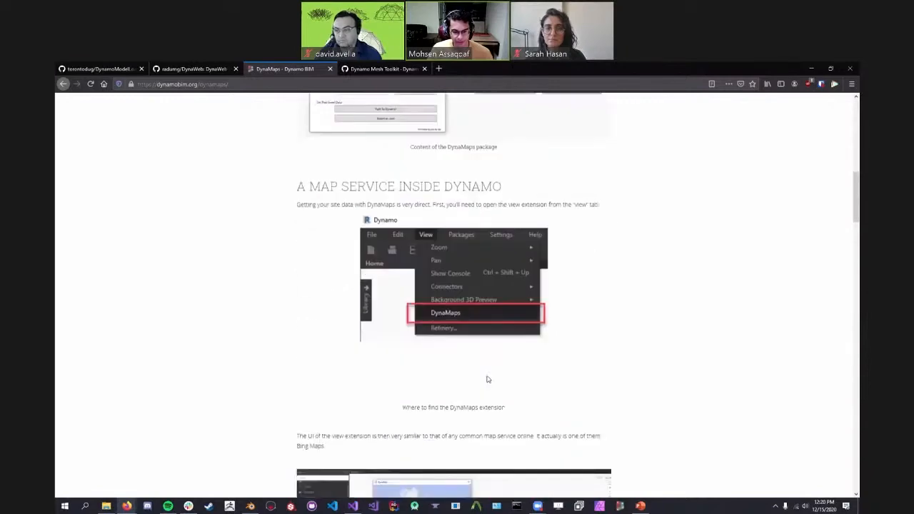
{"action": "scroll", "scroll_direction": "down", "scroll_amount": 3}
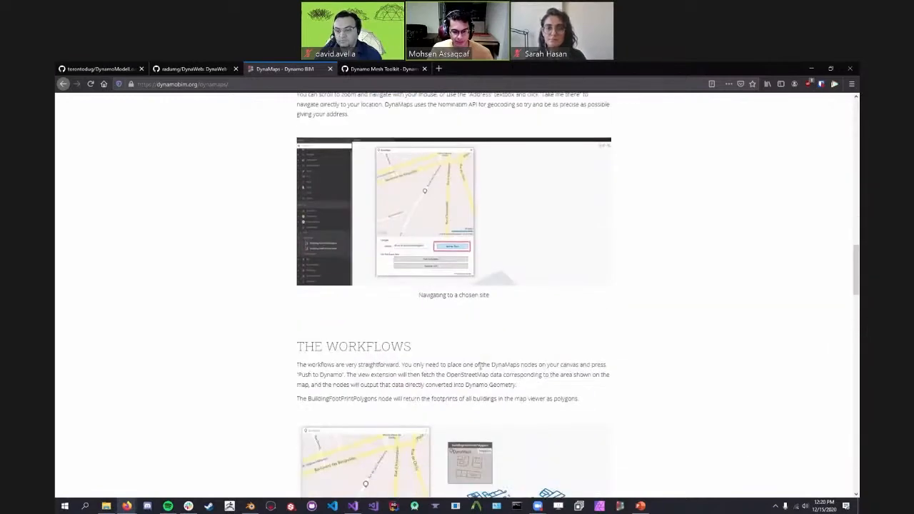
{"action": "scroll", "scroll_direction": "down", "scroll_amount": 3}
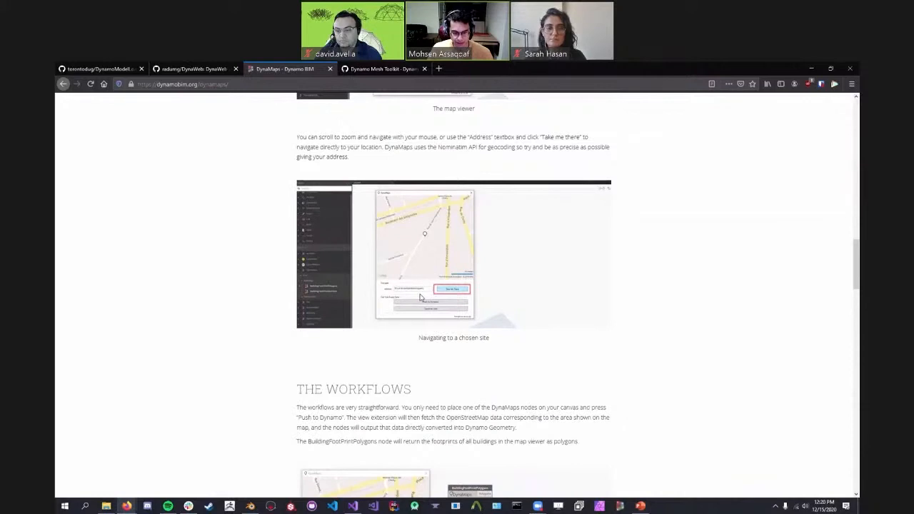
{"action": "scroll", "scroll_direction": "down", "scroll_amount": 3}
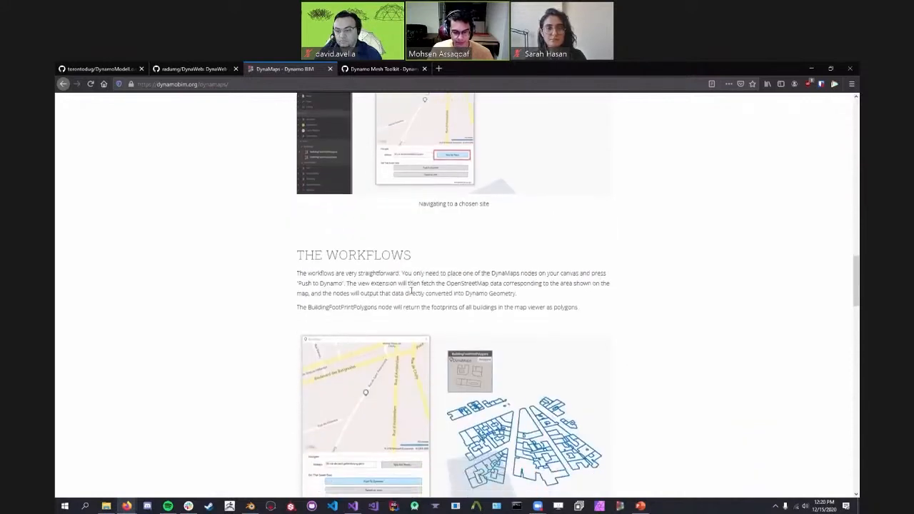
{"action": "scroll", "scroll_direction": "down", "scroll_amount": 3}
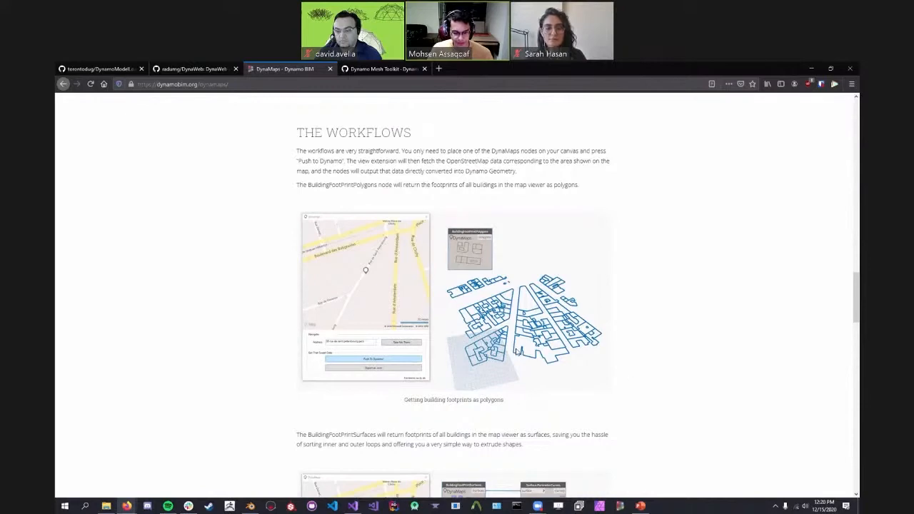
{"action": "scroll", "scroll_direction": "down", "scroll_amount": 3}
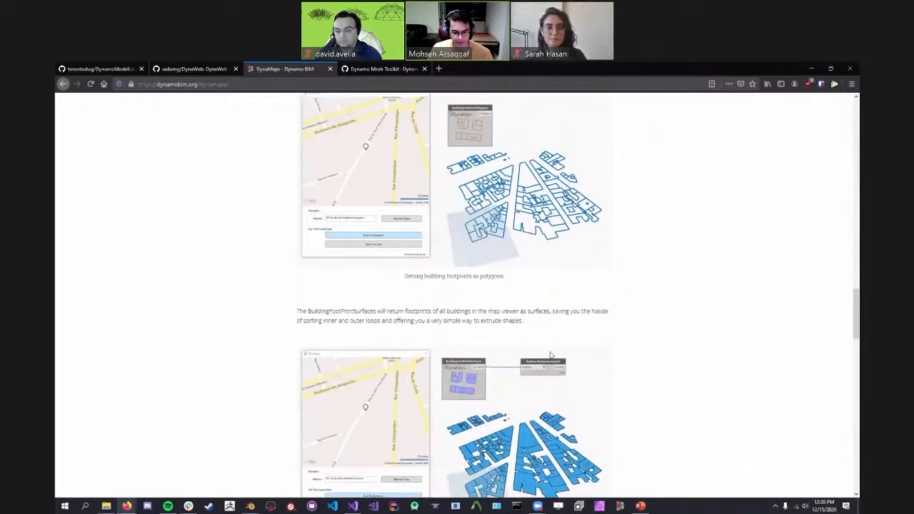
{"action": "scroll", "scroll_direction": "down", "scroll_amount": 3}
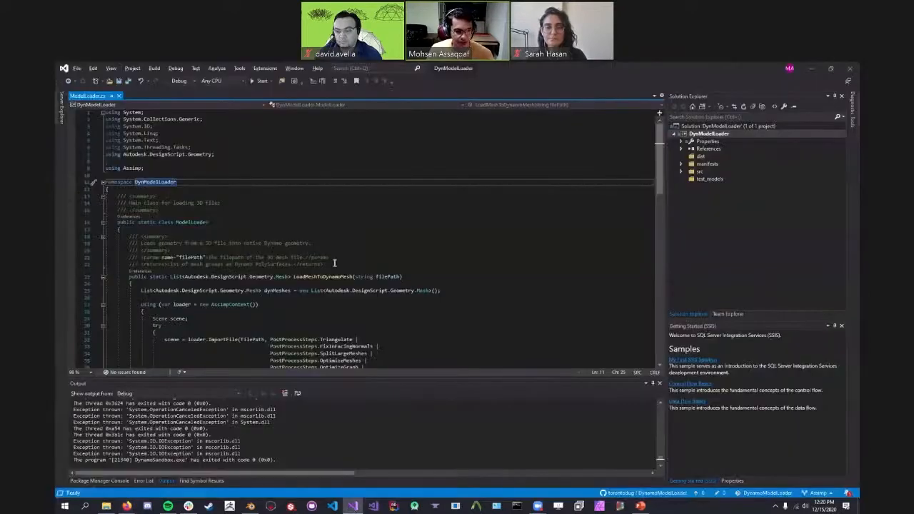
- Start debugging DynModelLoader with Dynamo Sandbox and show the test cube model in Blender
{"action": "scroll", "scroll_direction": "down", "scroll_amount": 3}
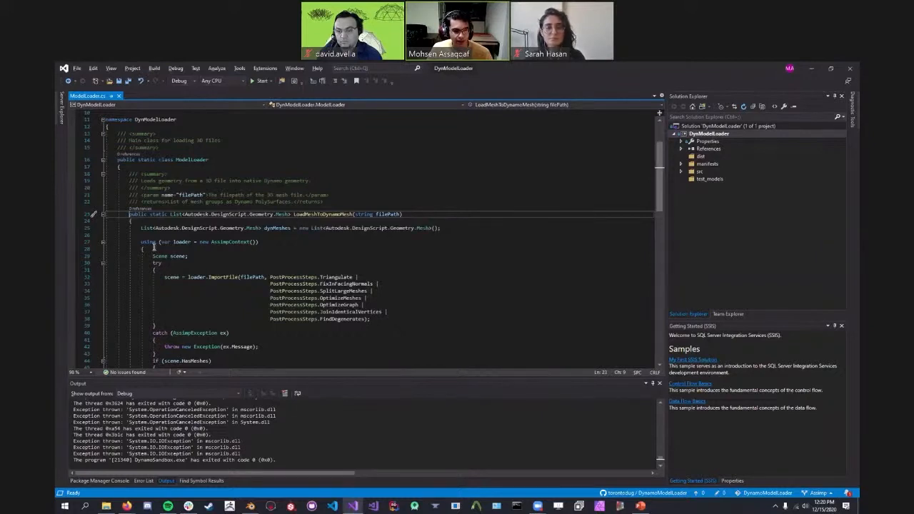
{"action": "scroll", "scroll_direction": "down", "scroll_amount": 3}
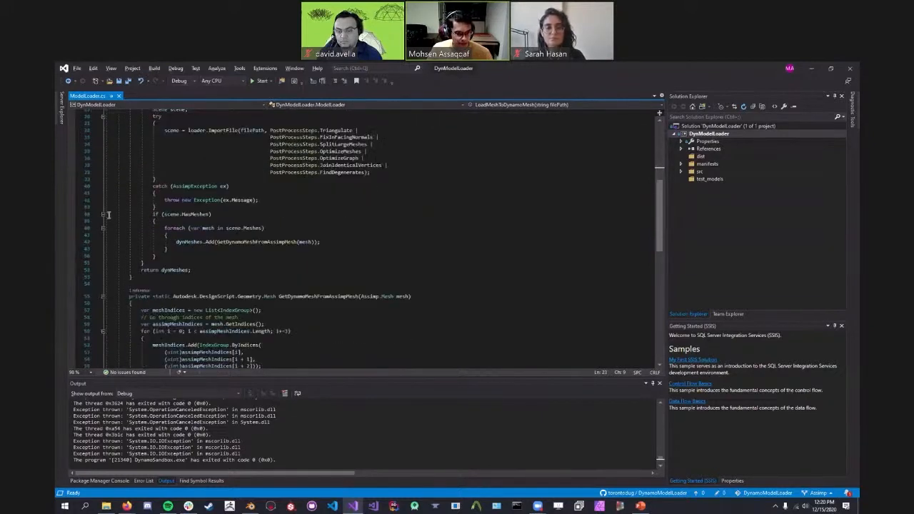
{"action": "mouse_move", "coordinate": [73, 215]}
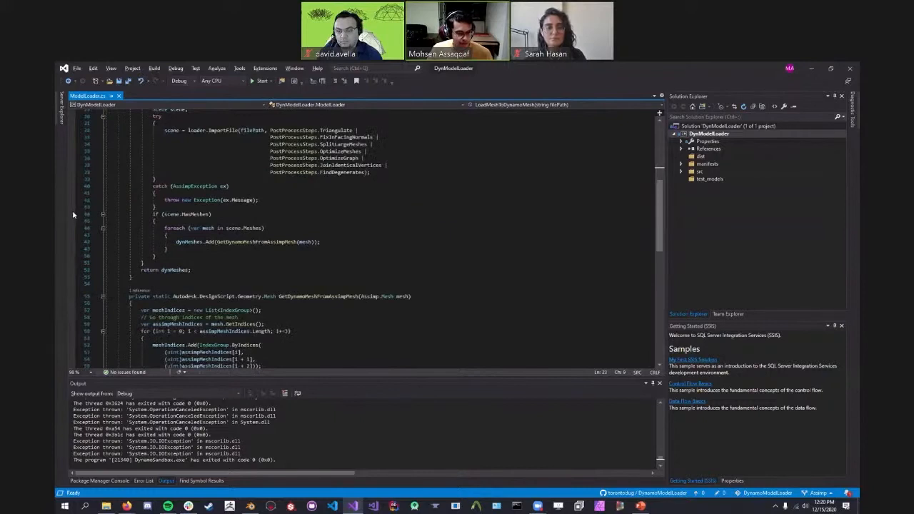
{"action": "left_click", "coordinate": [80, 214]}
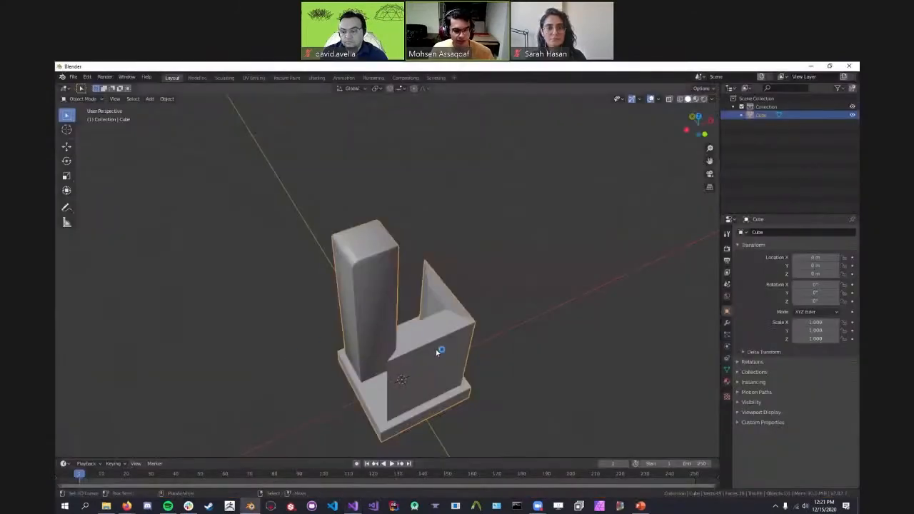
{"action": "left_click_drag", "start_coordinate": [439, 350], "coordinate": [534, 327]}
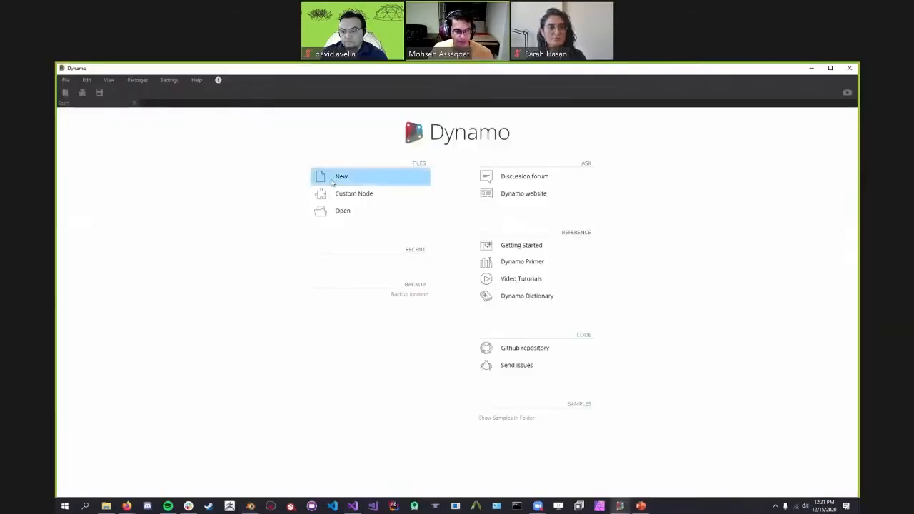
- Build a new graph: LoadMeshToDynamoMesh fed by a File Path pointing to test_model.obj
{"action": "left_click", "coordinate": [341, 177]}
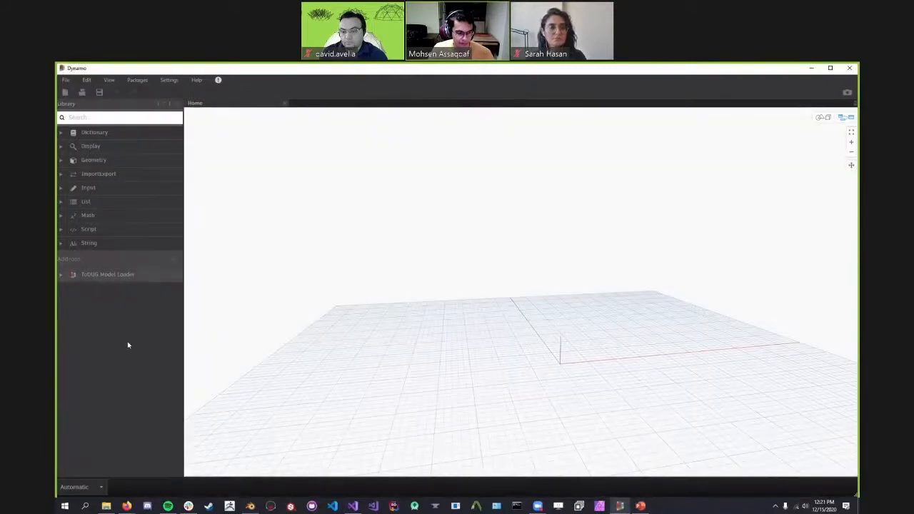
{"action": "left_click", "coordinate": [60, 274]}
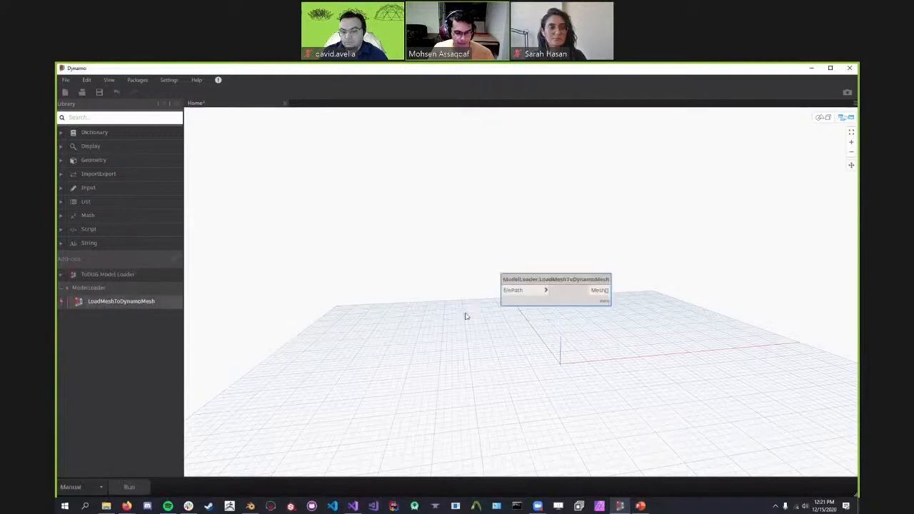
{"action": "type", "text": "filep"}
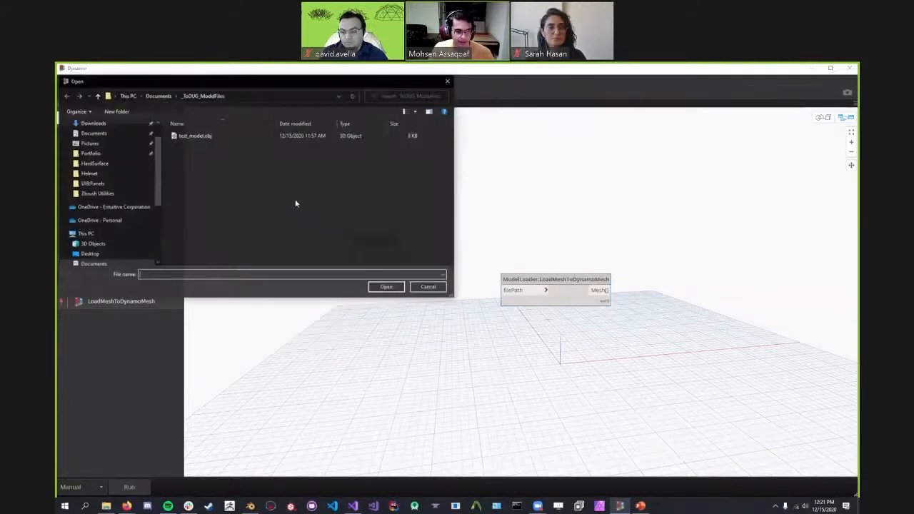
{"action": "left_click", "coordinate": [385, 286]}
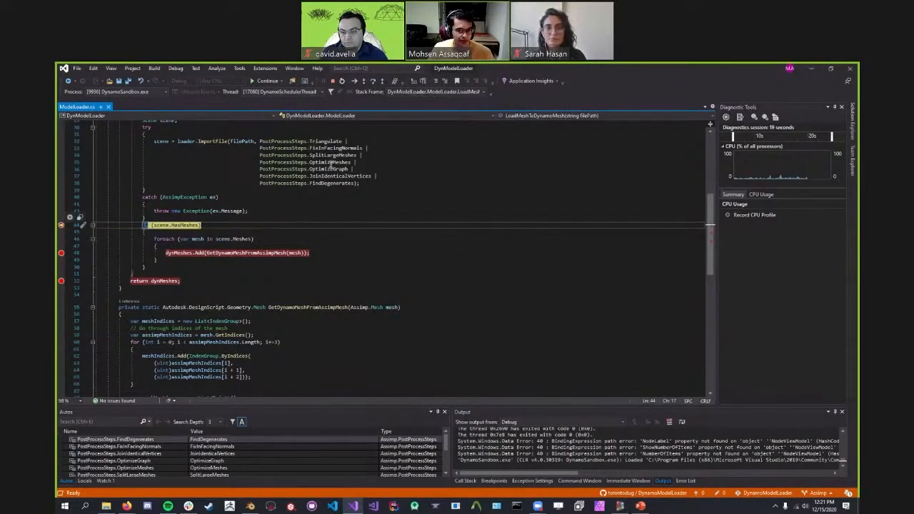
{"action": "mouse_move", "coordinate": [175, 225]}
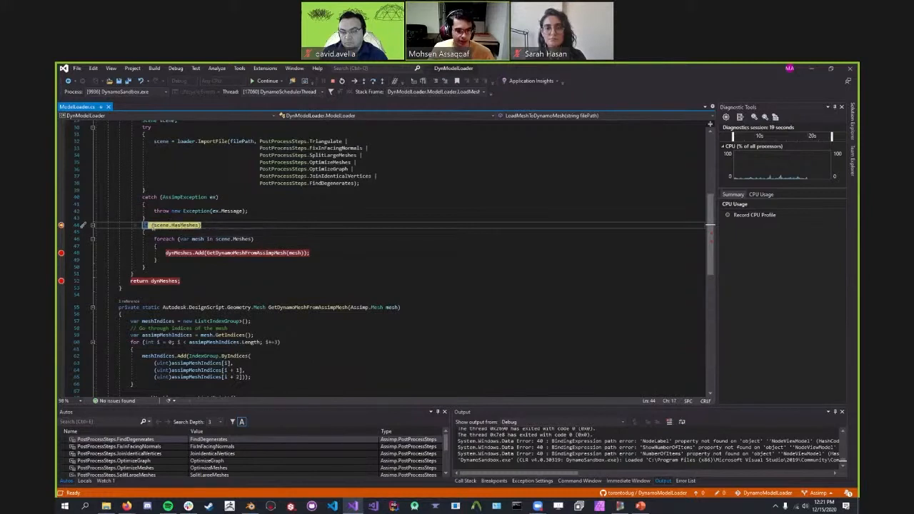
{"action": "mouse_move", "coordinate": [173, 225]}
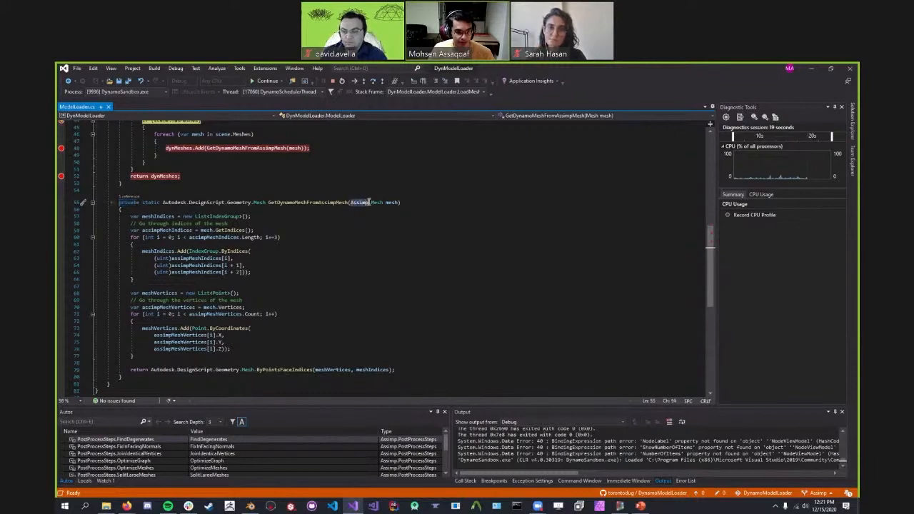
- Walk through the Assimp mesh conversion code, then continue to the return holding one Dynamo mesh
{"action": "double_click", "coordinate": [374, 202]}
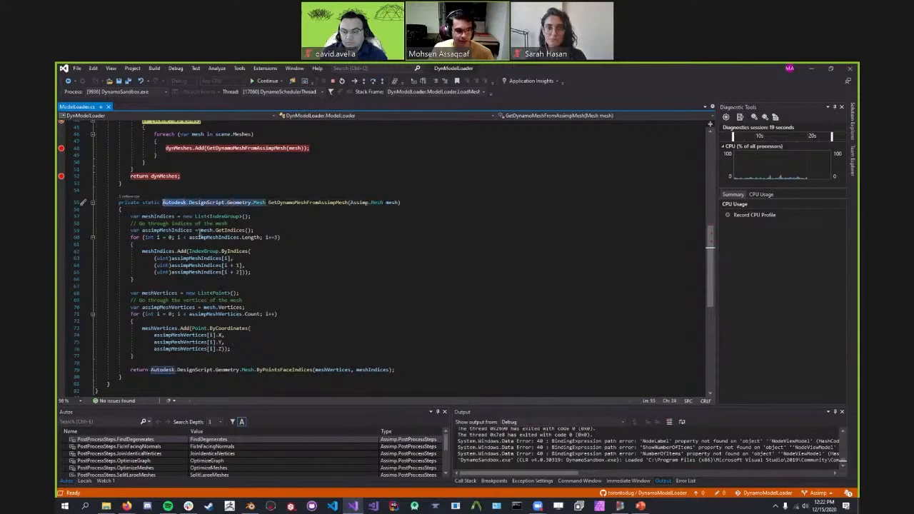
{"action": "left_click_drag", "start_coordinate": [143, 215], "coordinate": [241, 335]}
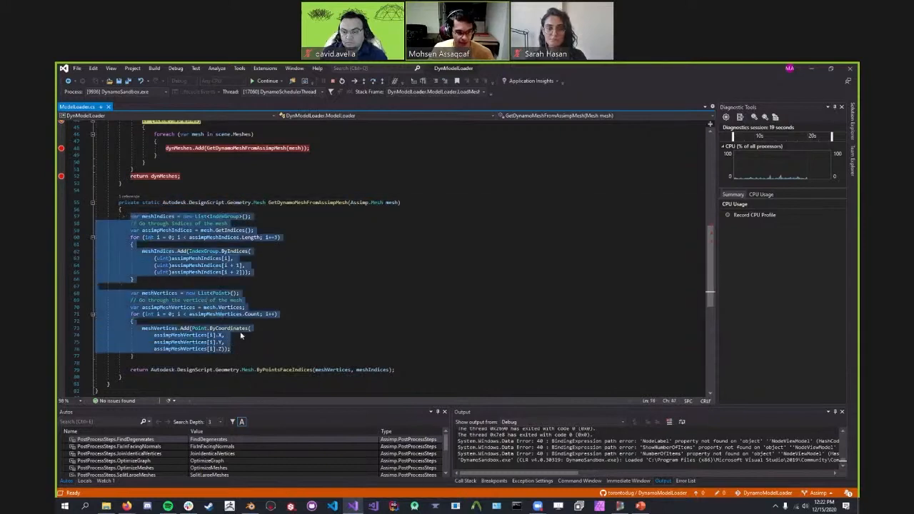
{"action": "left_click", "coordinate": [286, 337]}
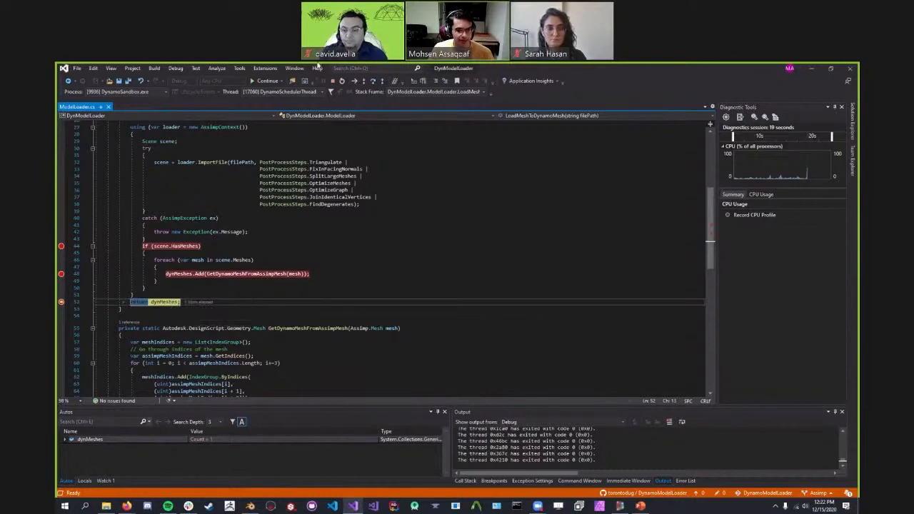
{"action": "left_click", "coordinate": [253, 81]}
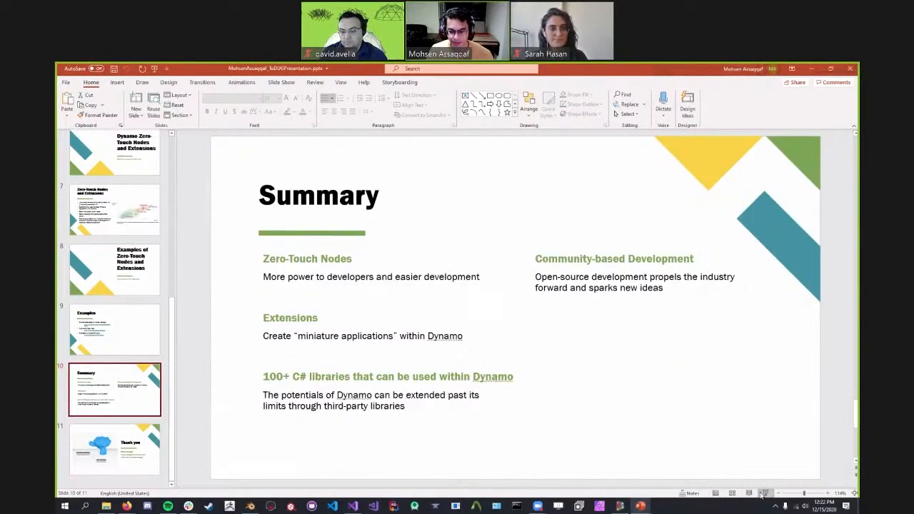
- Start the slide show from the Summary slide and advance to the Thank you slide
{"action": "left_click", "coordinate": [764, 492]}
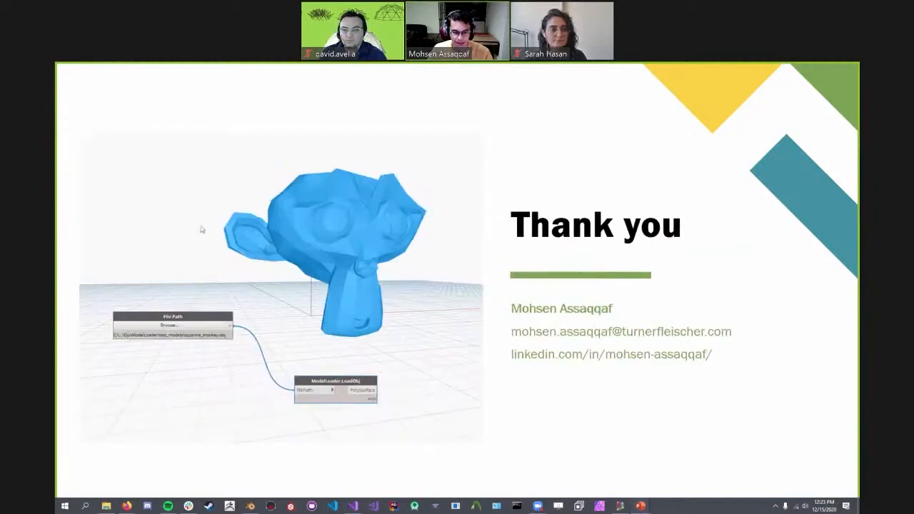
{"action": "mouse_move", "coordinate": [454, 228]}
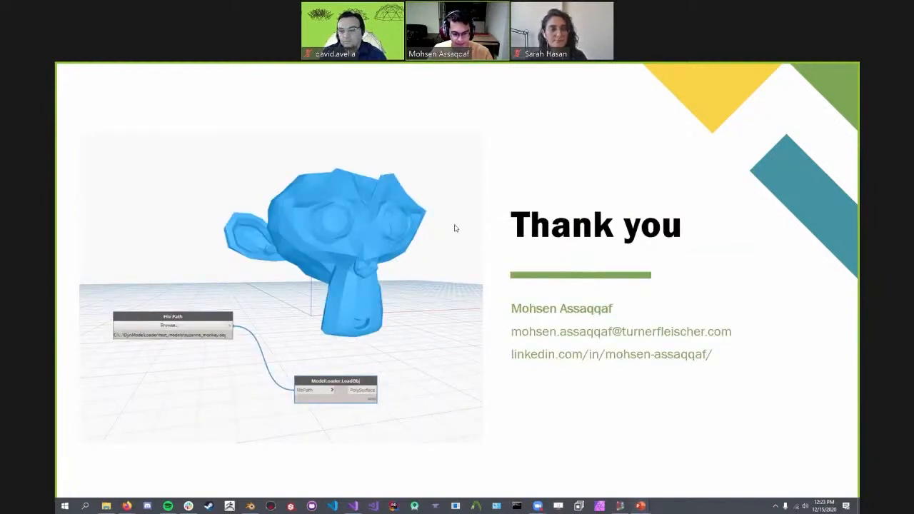
{"action": "mouse_move", "coordinate": [297, 326]}
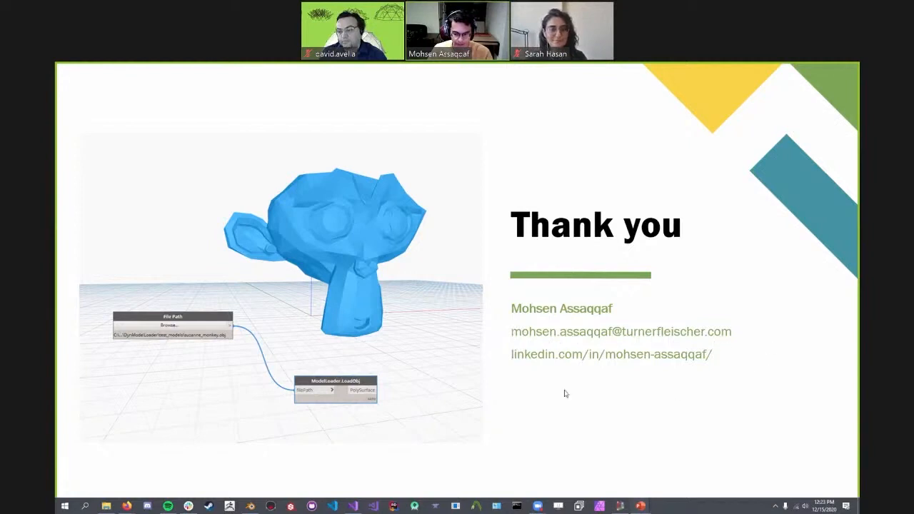
{"action": "mouse_move", "coordinate": [718, 370]}
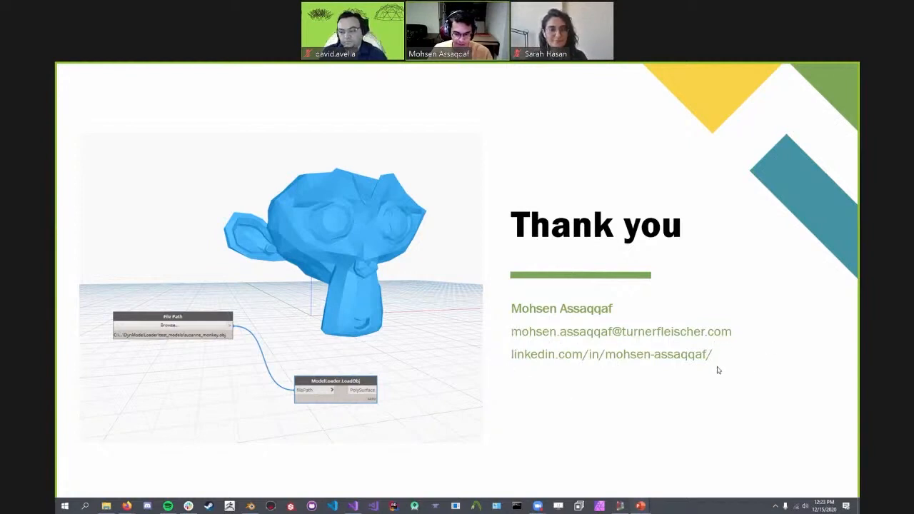